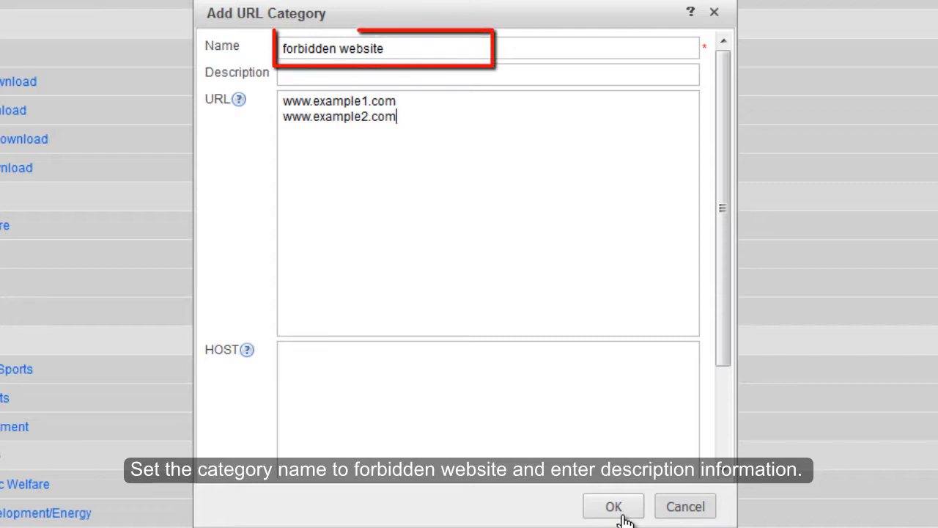
click(381, 48)
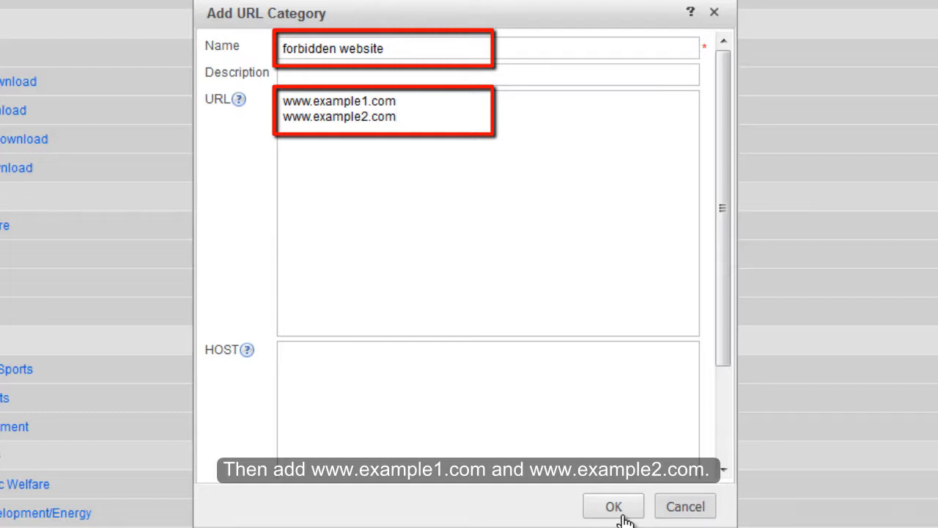
click(614, 506)
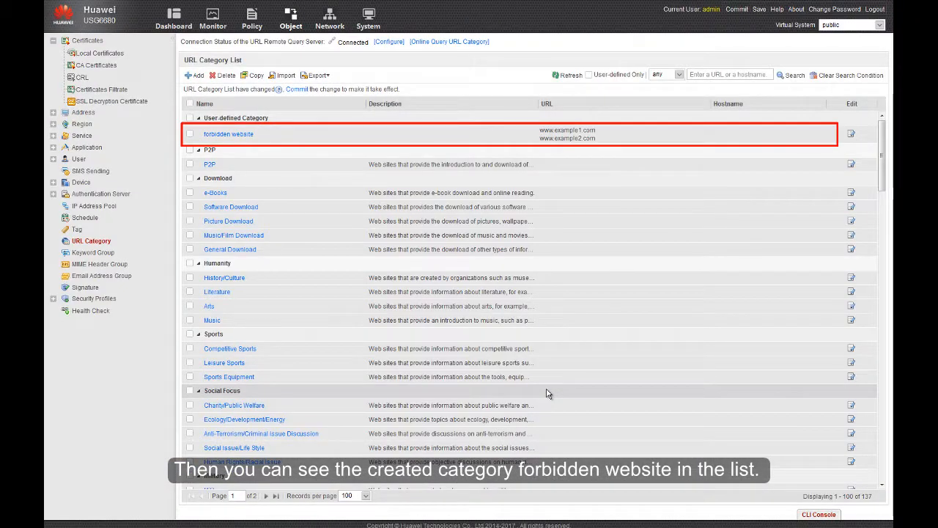
Go to Object > Security Profiles > URL Filtering to list the profiles
click(93, 335)
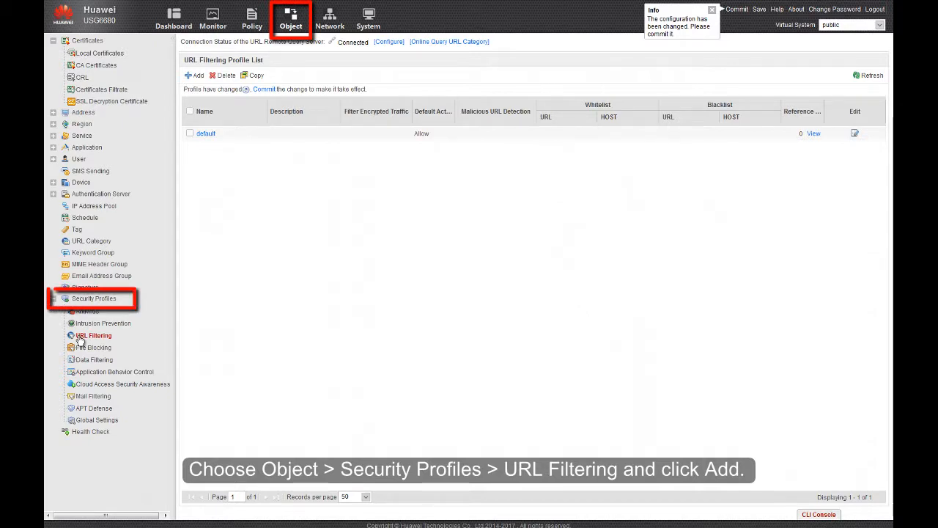
click(93, 335)
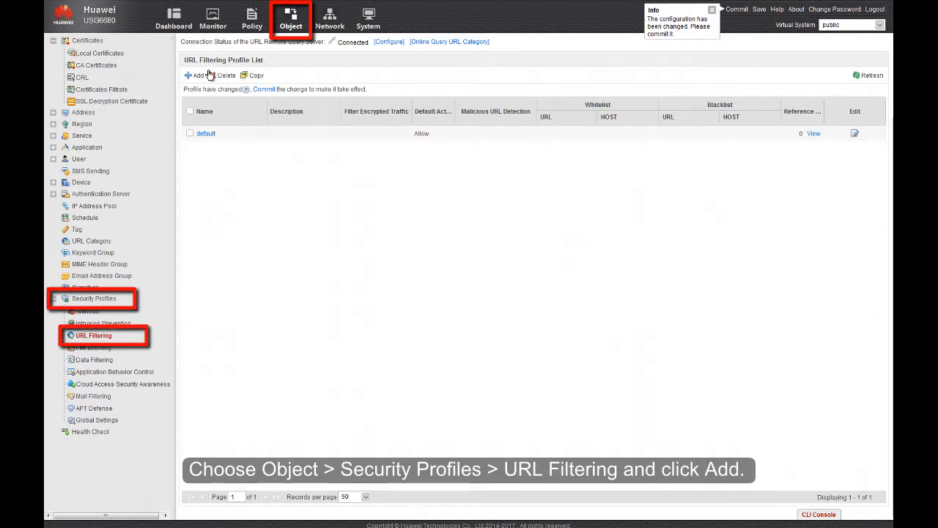
Create profile url_profile_01 with the user-defined 'forbidden website' category set to Block
click(196, 75)
text(url_)
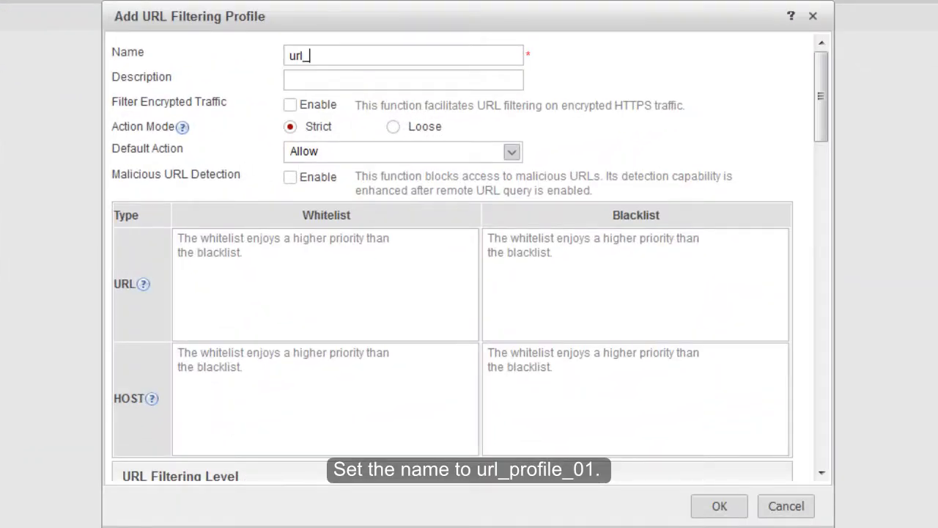
text(profile_0)
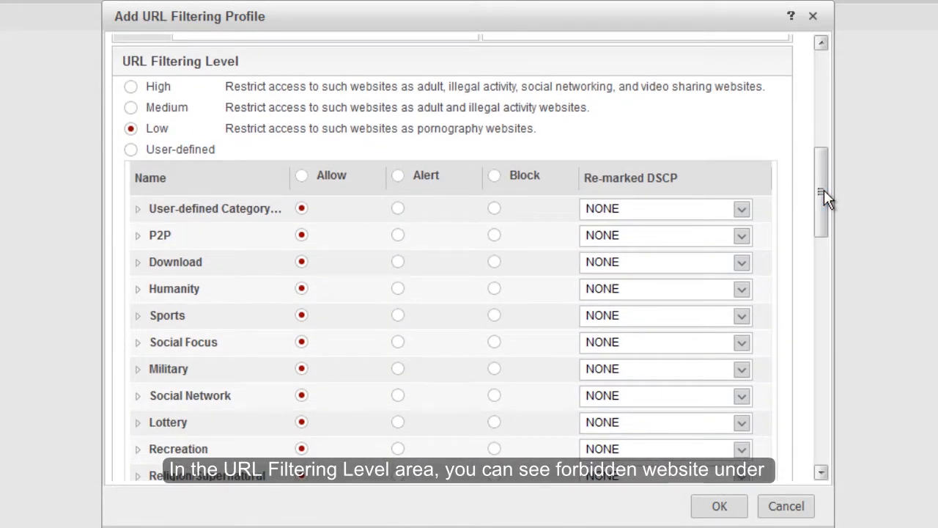
click(138, 208)
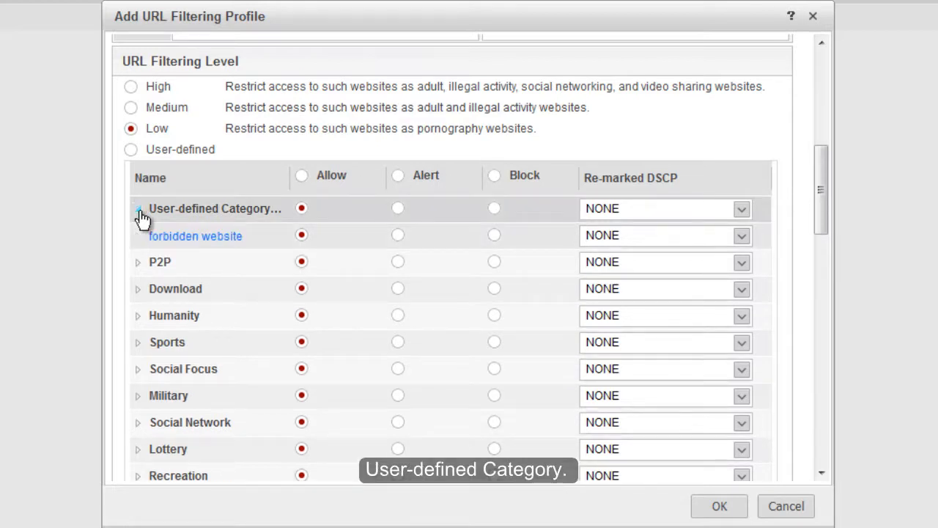
click(494, 208)
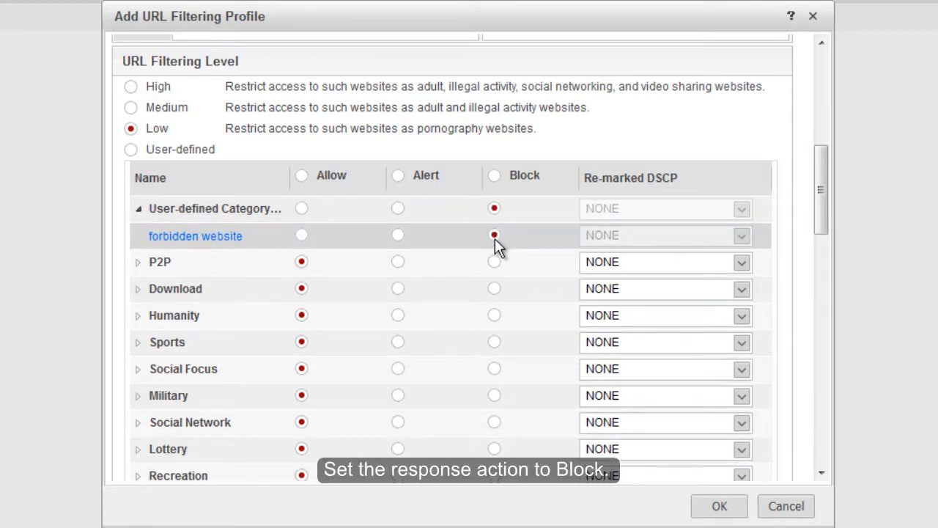
click(493, 234)
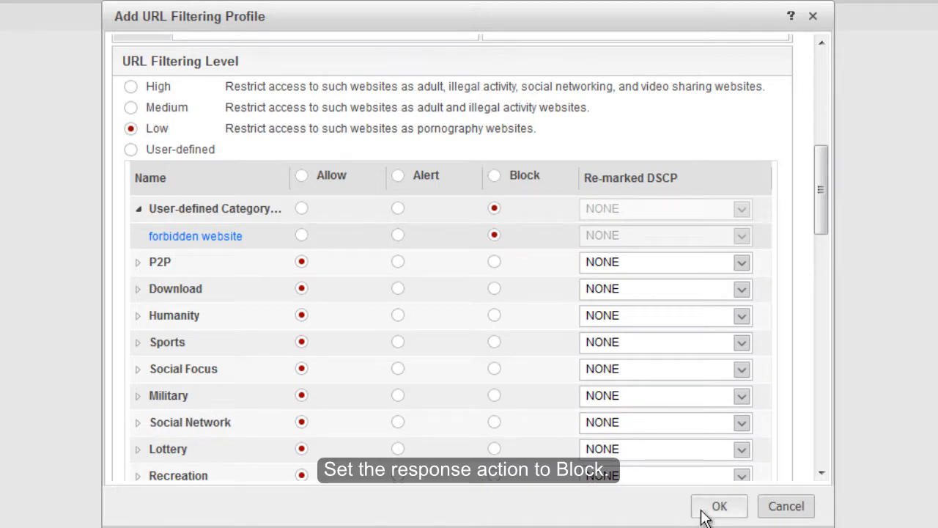
click(719, 506)
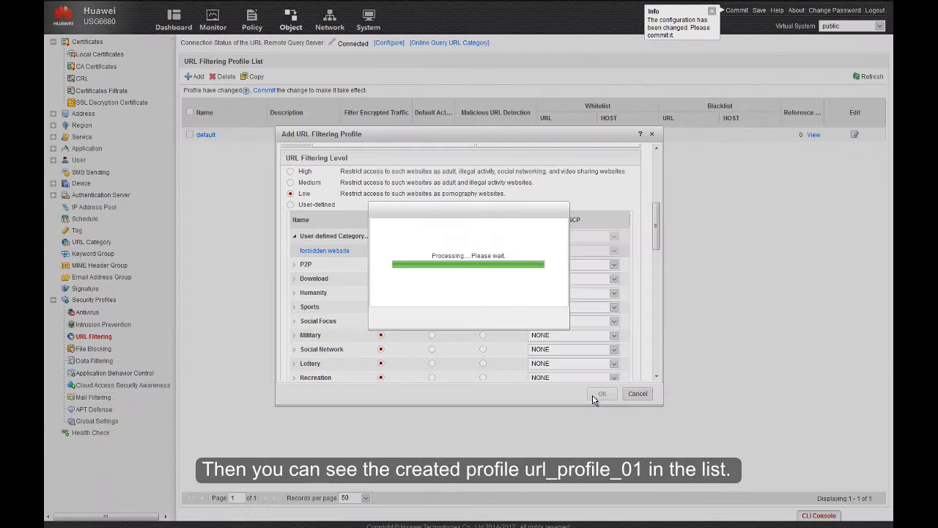
Dismiss the processing notice and confirm url_profile_01 is listed beside default
click(602, 394)
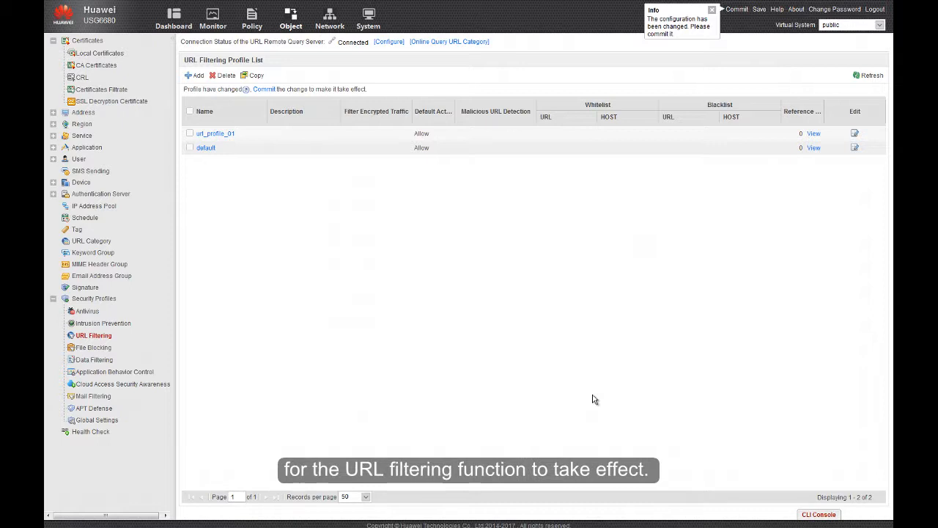
Open Policy > Security Policy and bring up the add-policy options
click(252, 16)
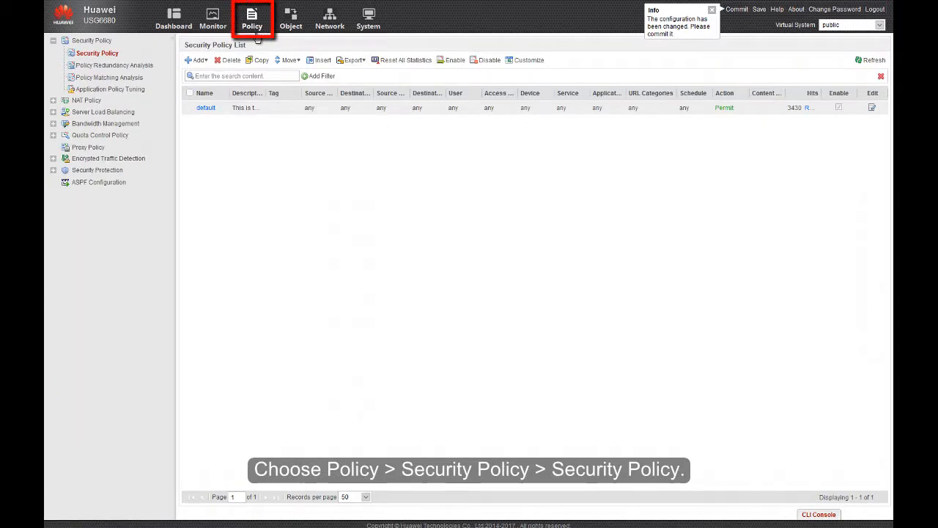
click(96, 53)
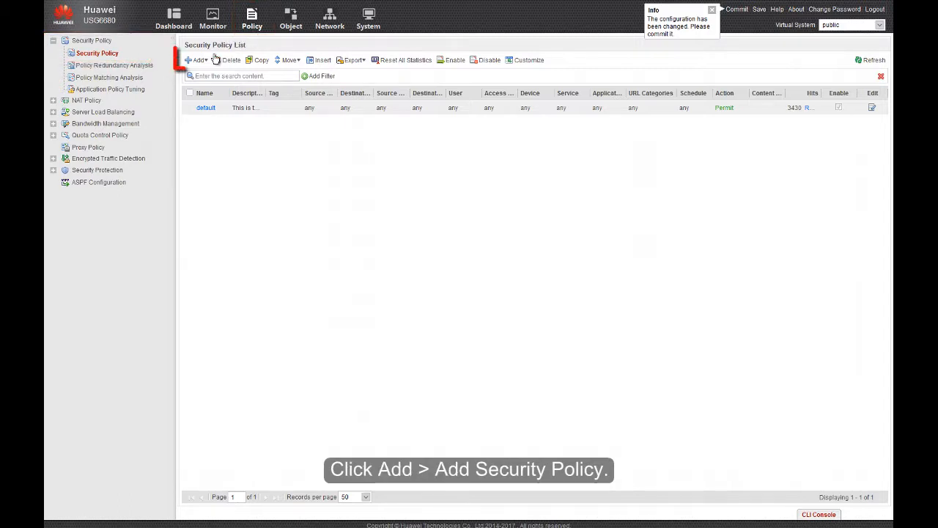
click(197, 60)
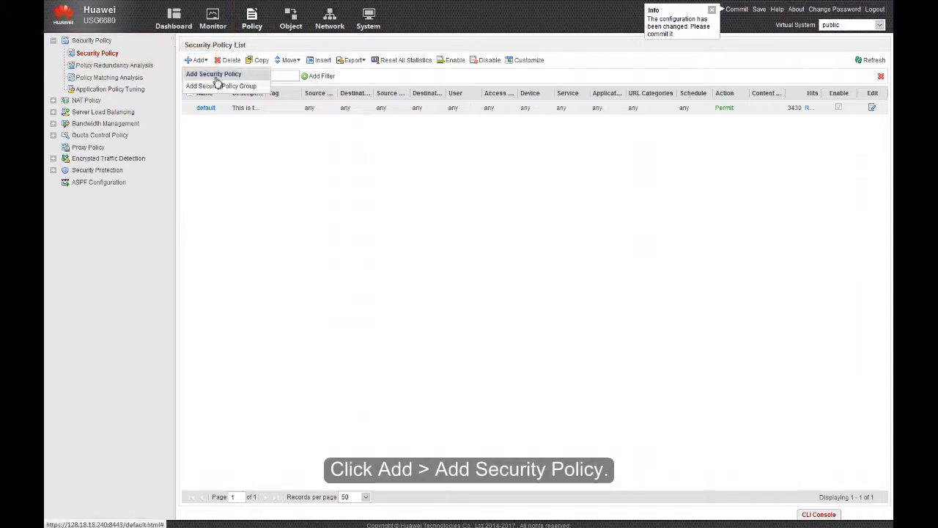
Add policy1 permitting trust-to-untrust traffic from 192.168.0.0/24 with url_profile_01 filtering
click(214, 73)
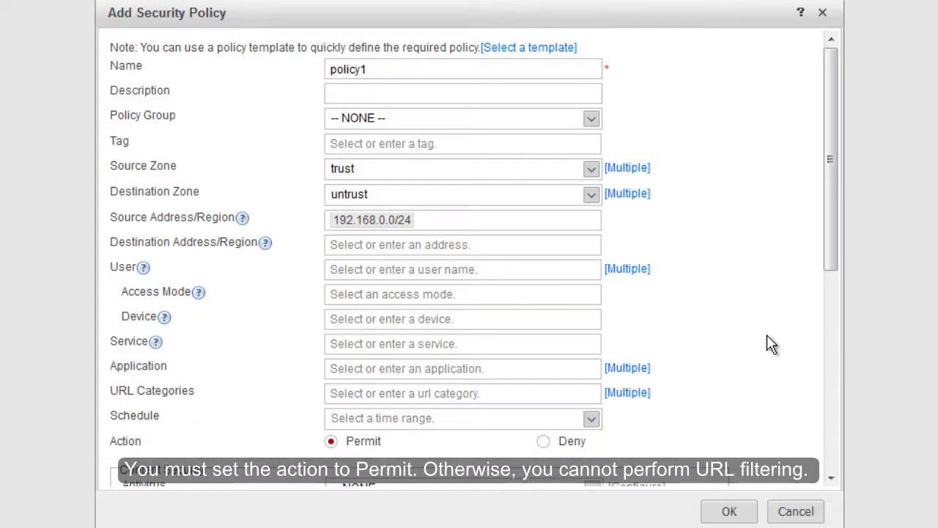
scroll(down, 3)
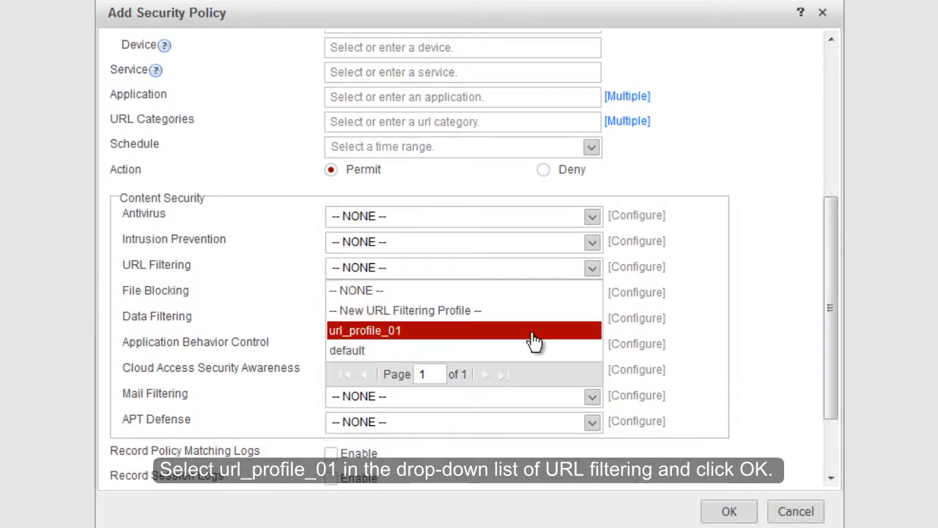
click(364, 330)
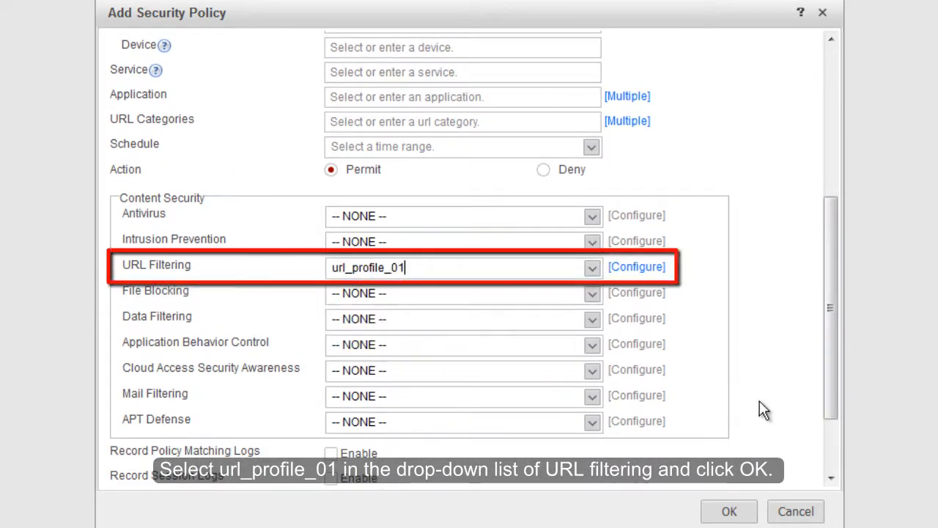
click(729, 510)
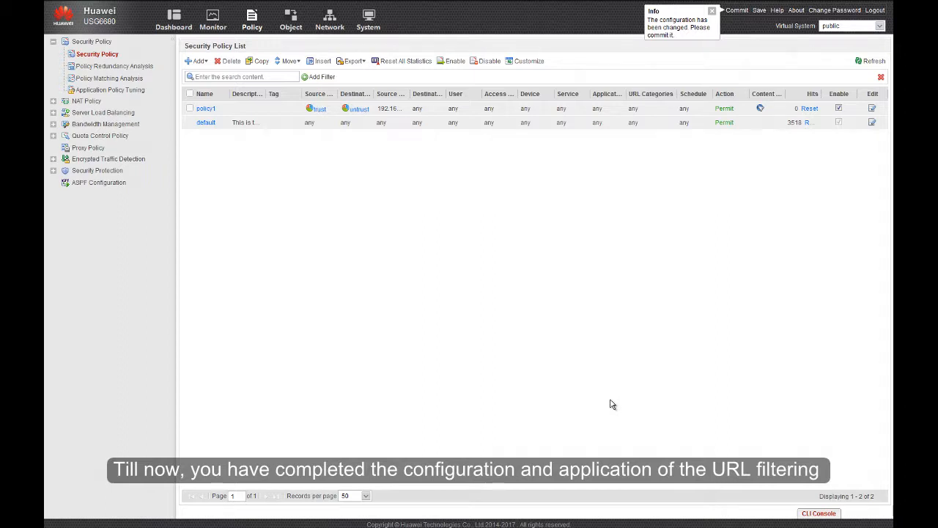
mouse_move(717, 209)
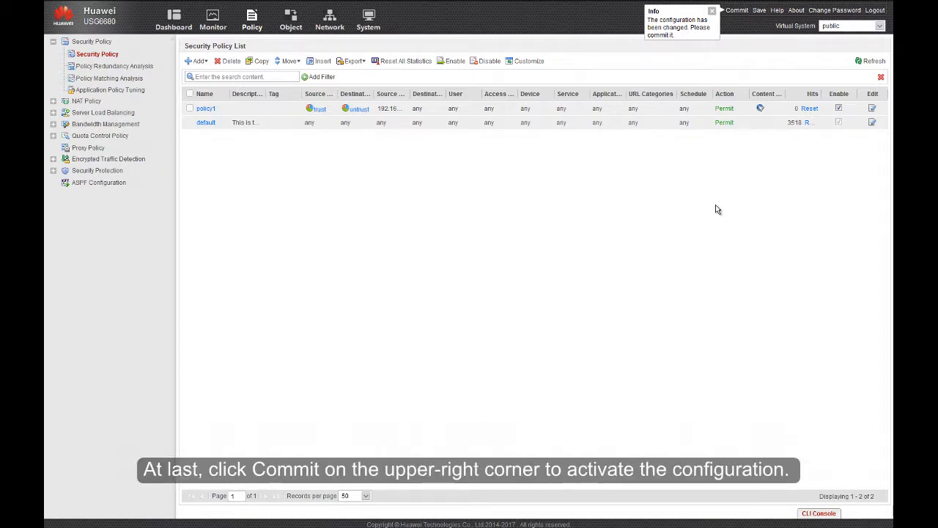
Commit the pending configuration, including policy1, and confirm
click(736, 10)
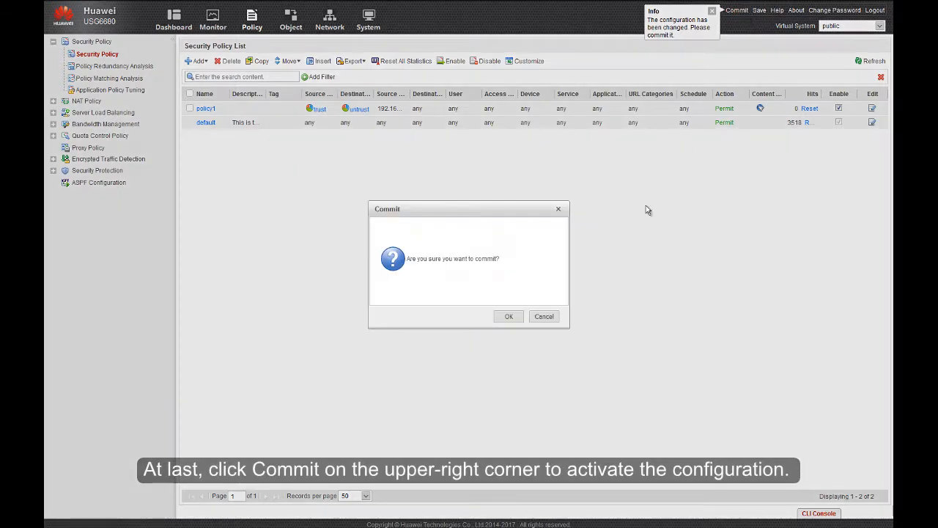
click(508, 316)
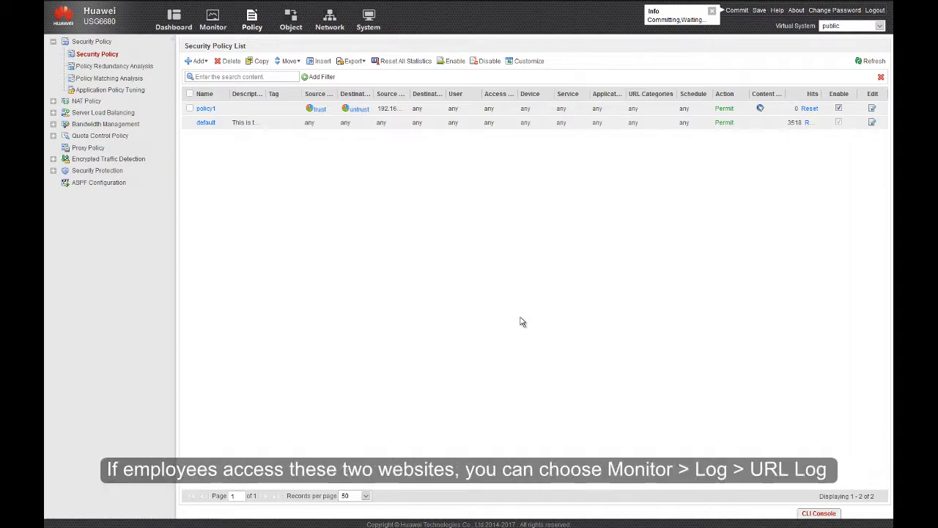
Open Monitor > Log > URL Log showing the two aaaaa.com entries
click(212, 19)
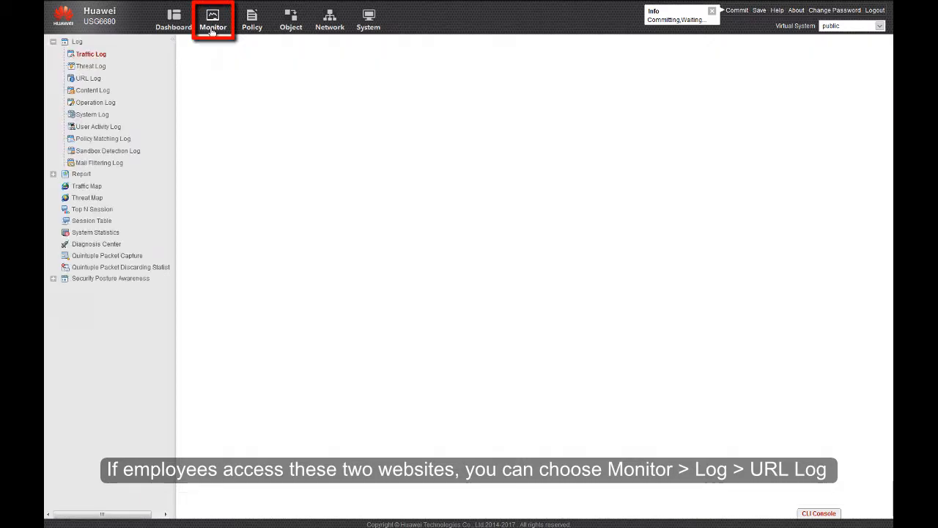
click(87, 78)
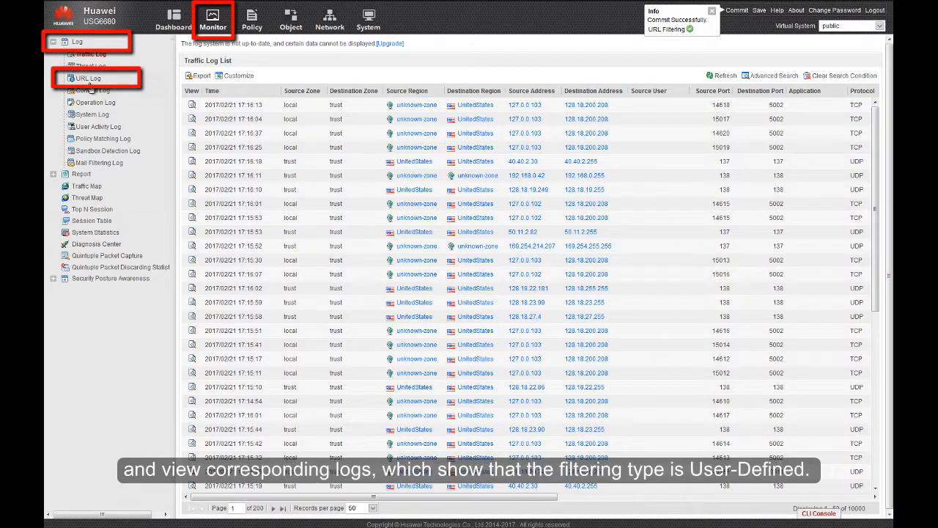
click(87, 78)
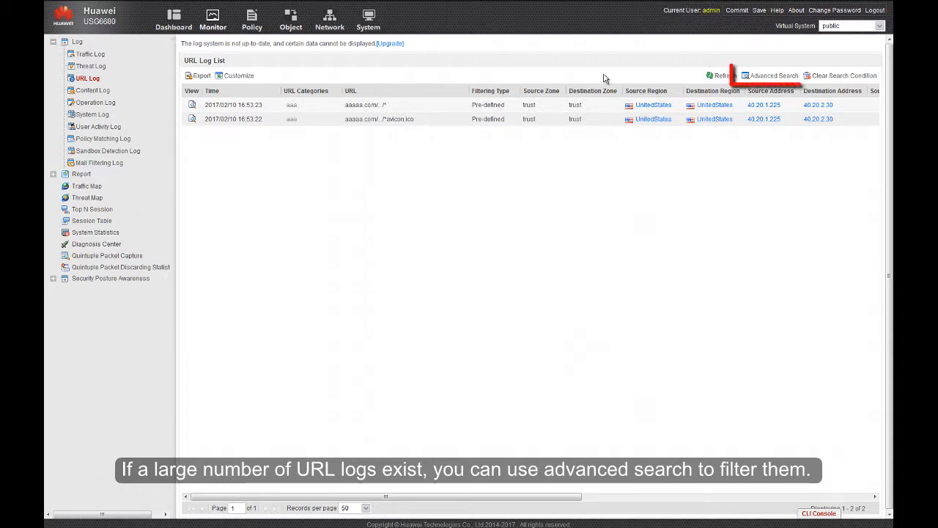
In Advanced Search, set the URL log filtering type to User-Defined
click(774, 75)
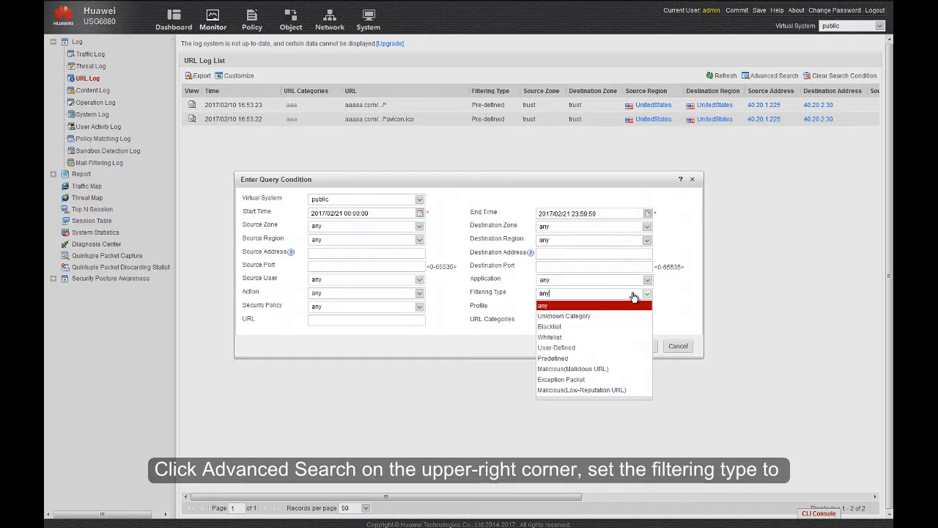
click(556, 346)
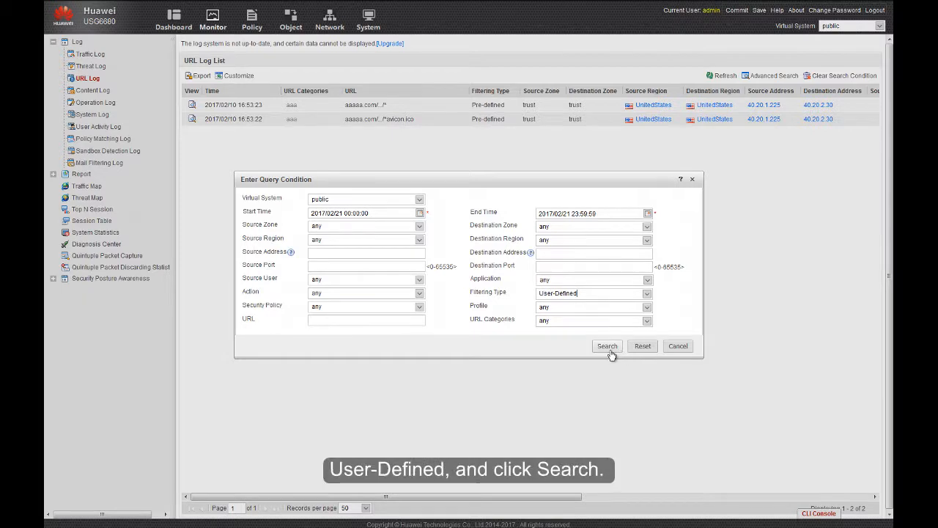